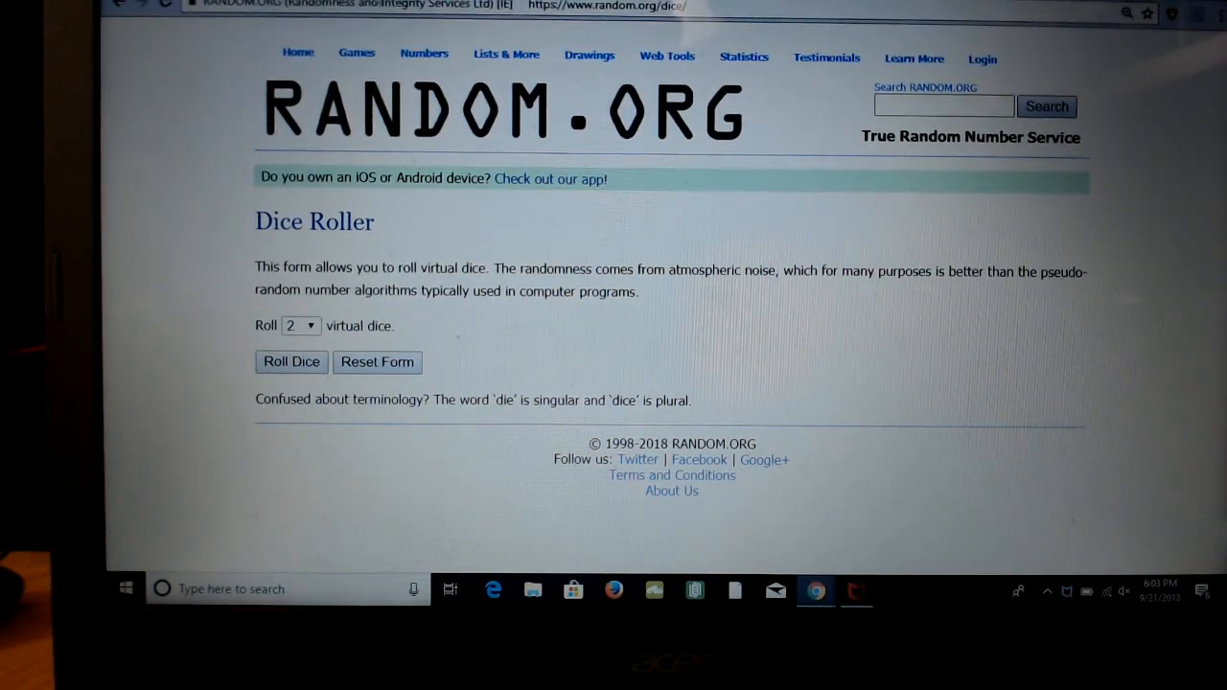
Roll two virtual dice on the Dice Roller, getting a three and a one
click(292, 361)
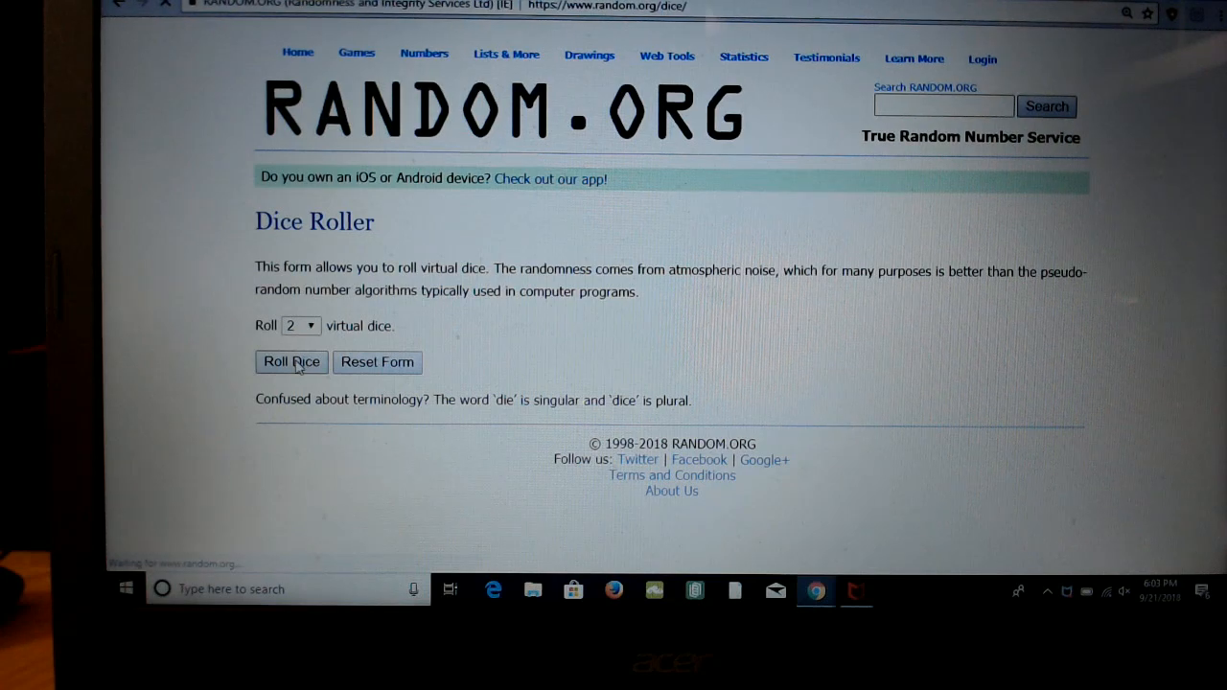
click(292, 360)
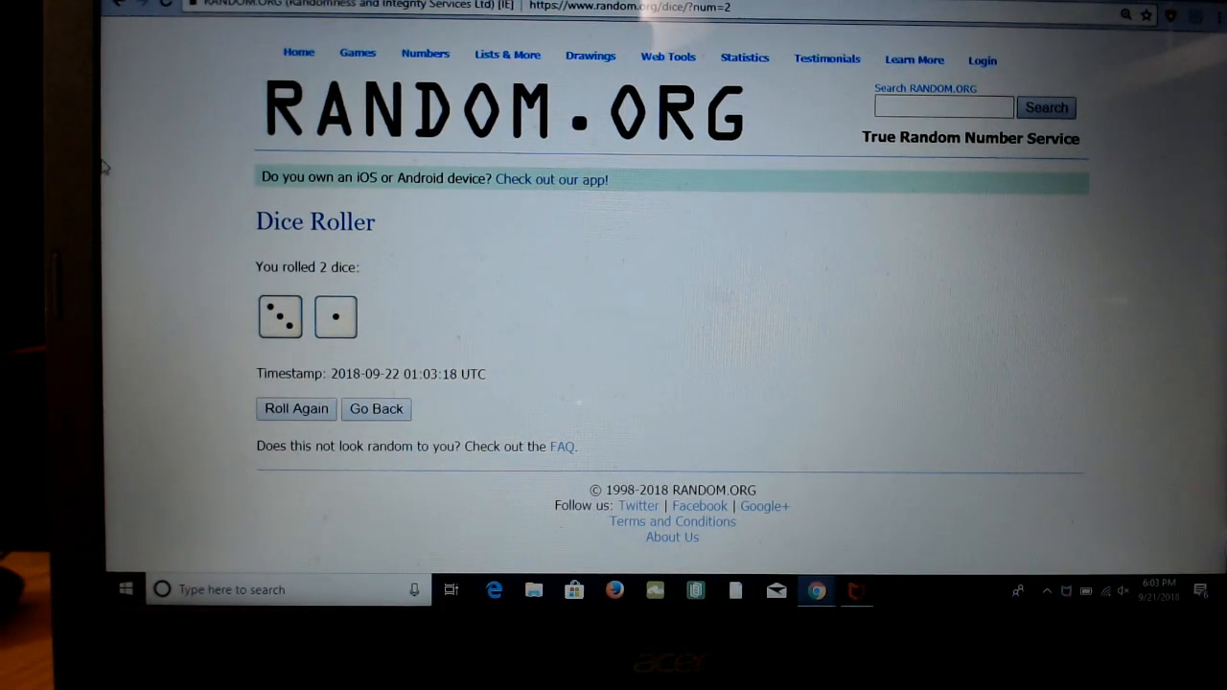
mouse_move(145, 314)
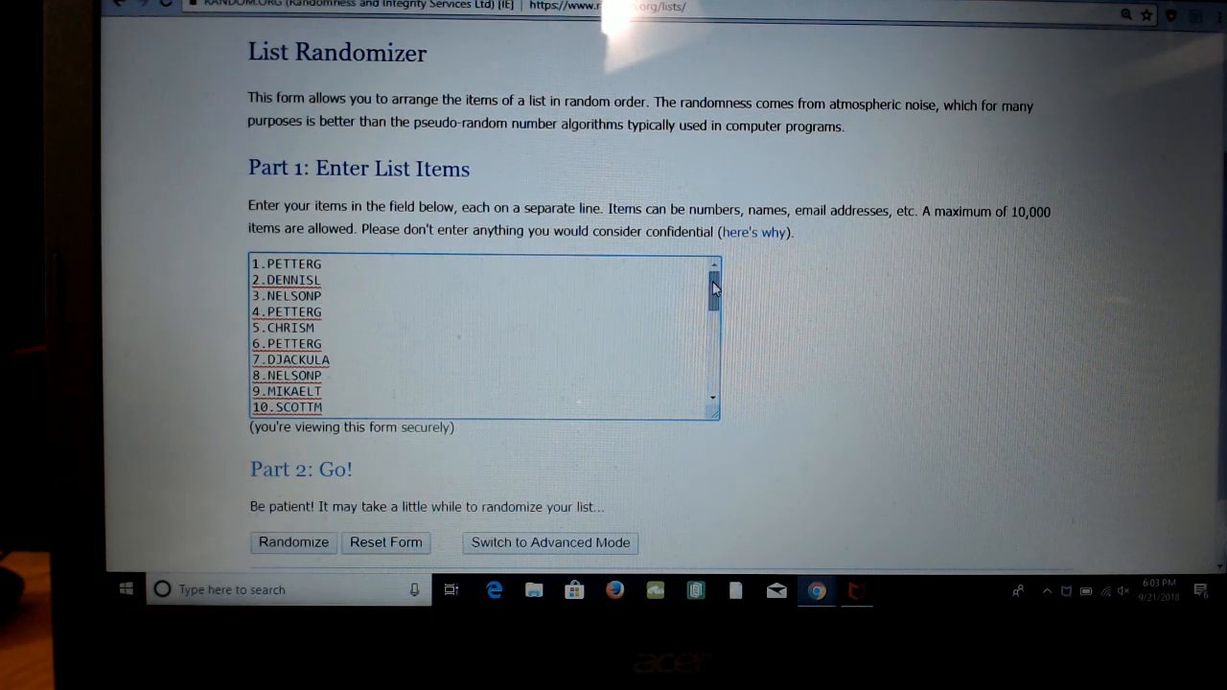
Scroll through the List Randomizer to check all 31 numbered participant names
scroll(down, 3)
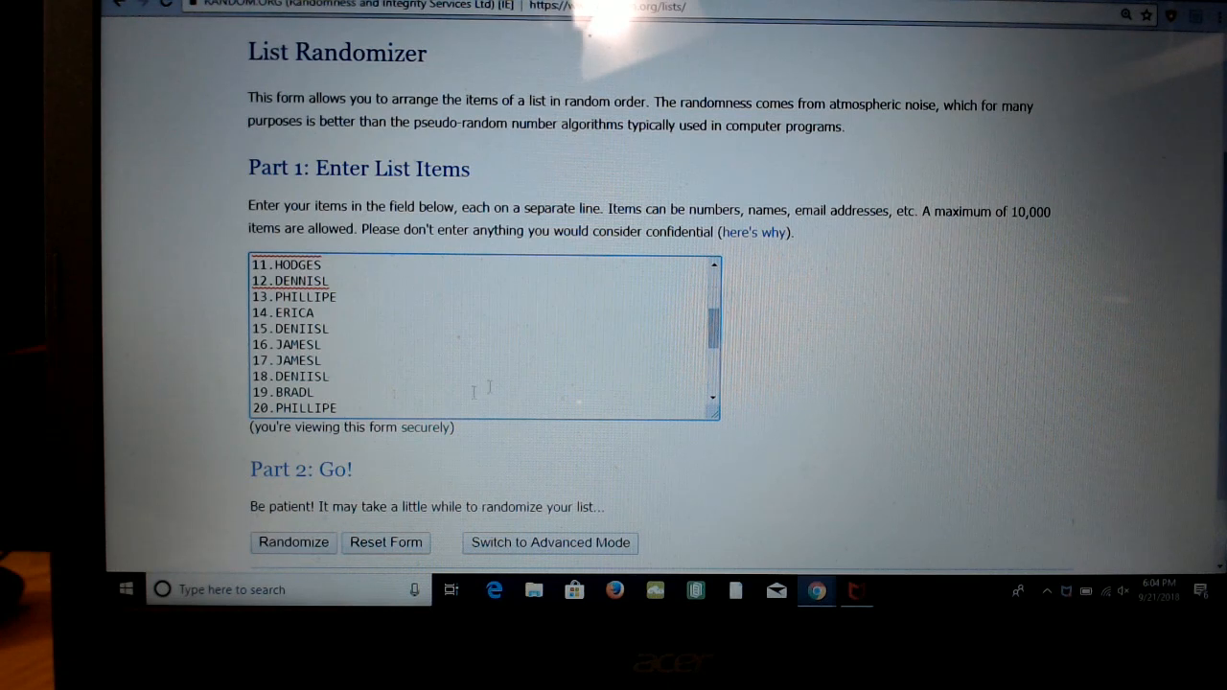
scroll(down, 3)
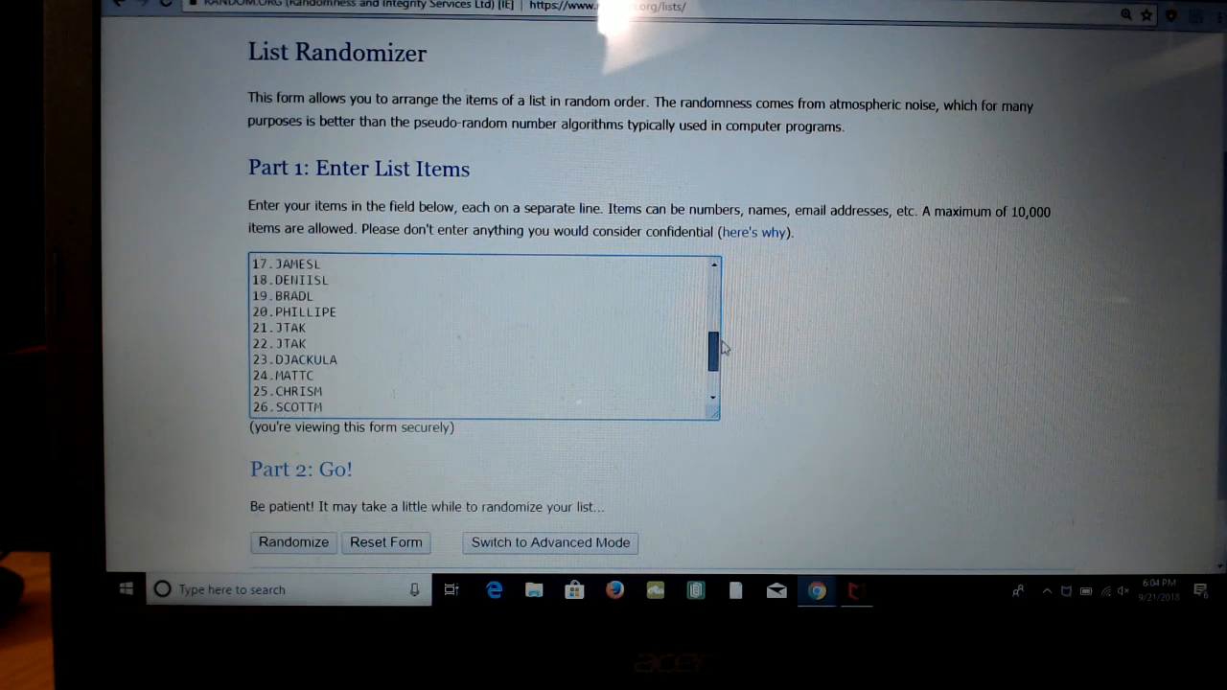
scroll(down, 3)
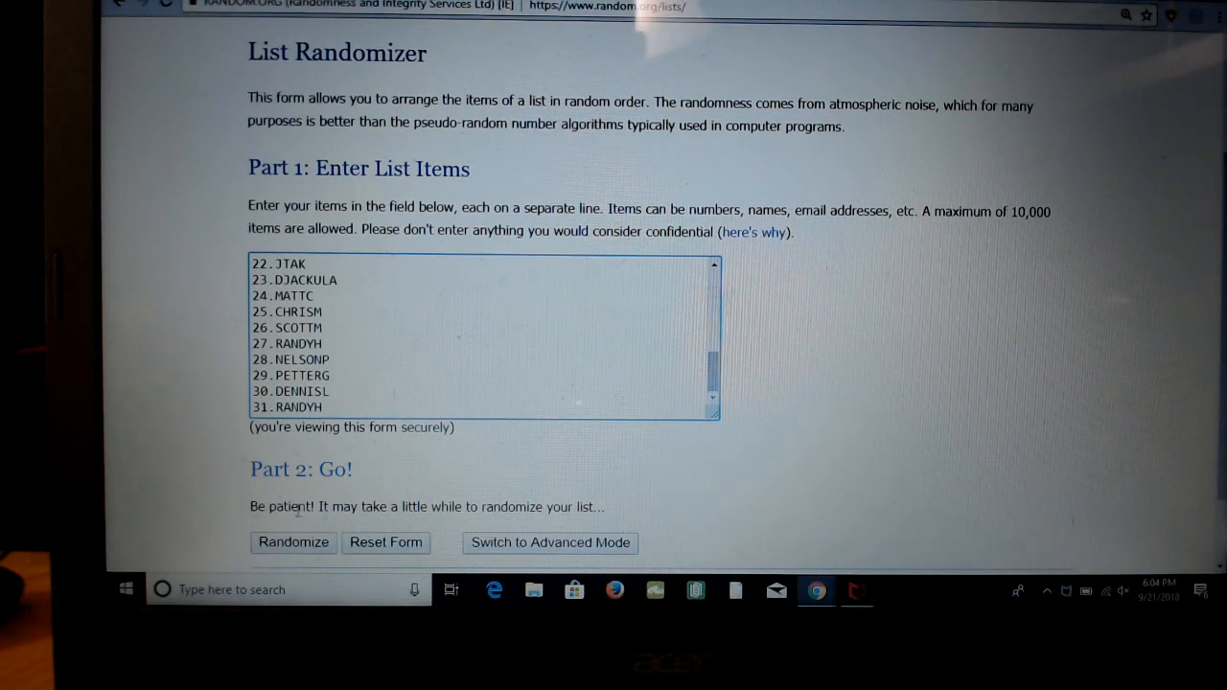
Randomize the 31 participant names and reshuffle them with Again! three more times
click(291, 540)
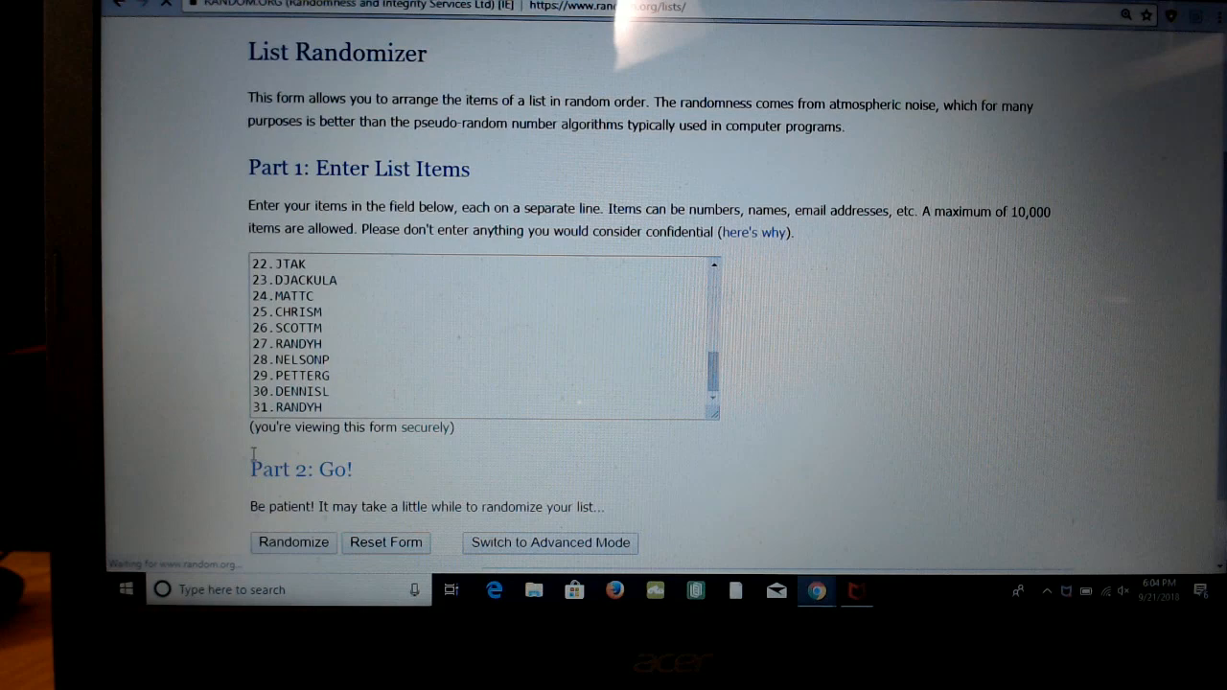
click(293, 542)
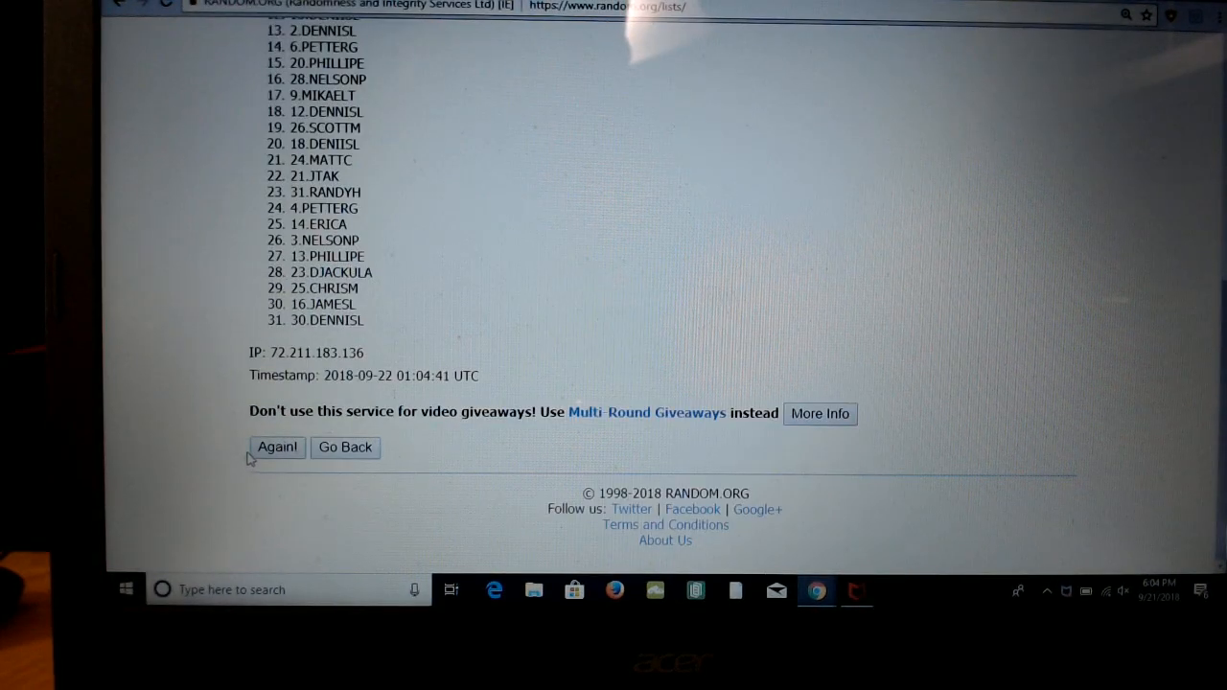
click(276, 448)
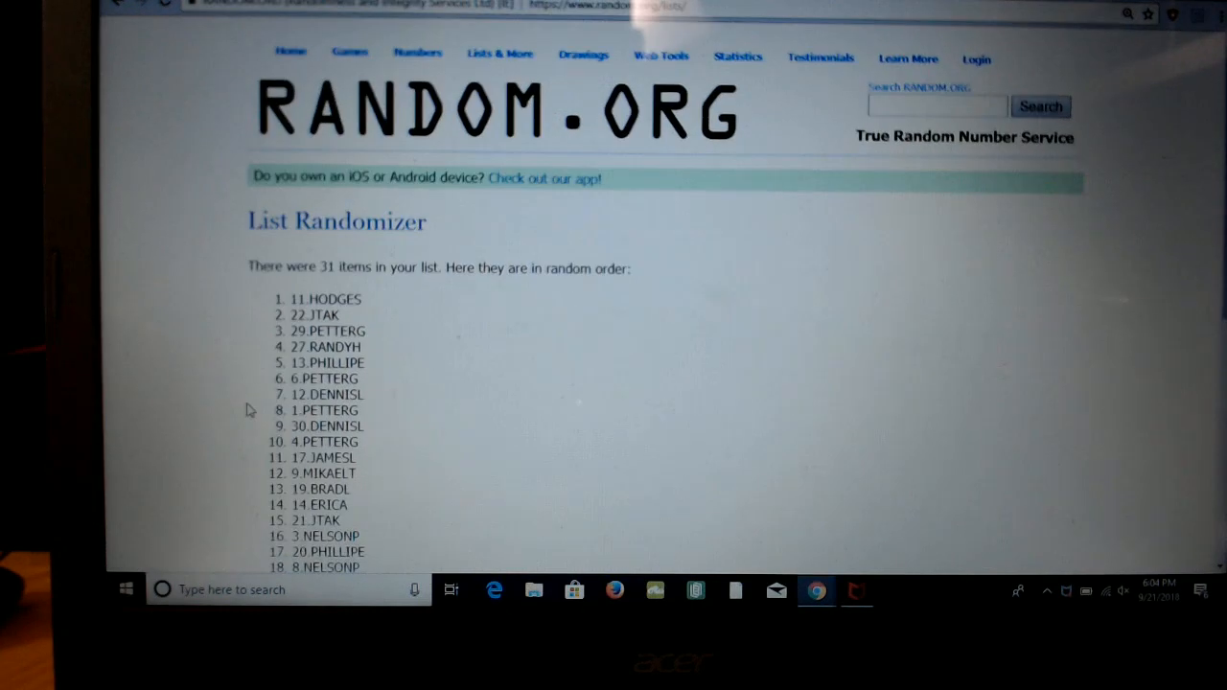
scroll(down, 3)
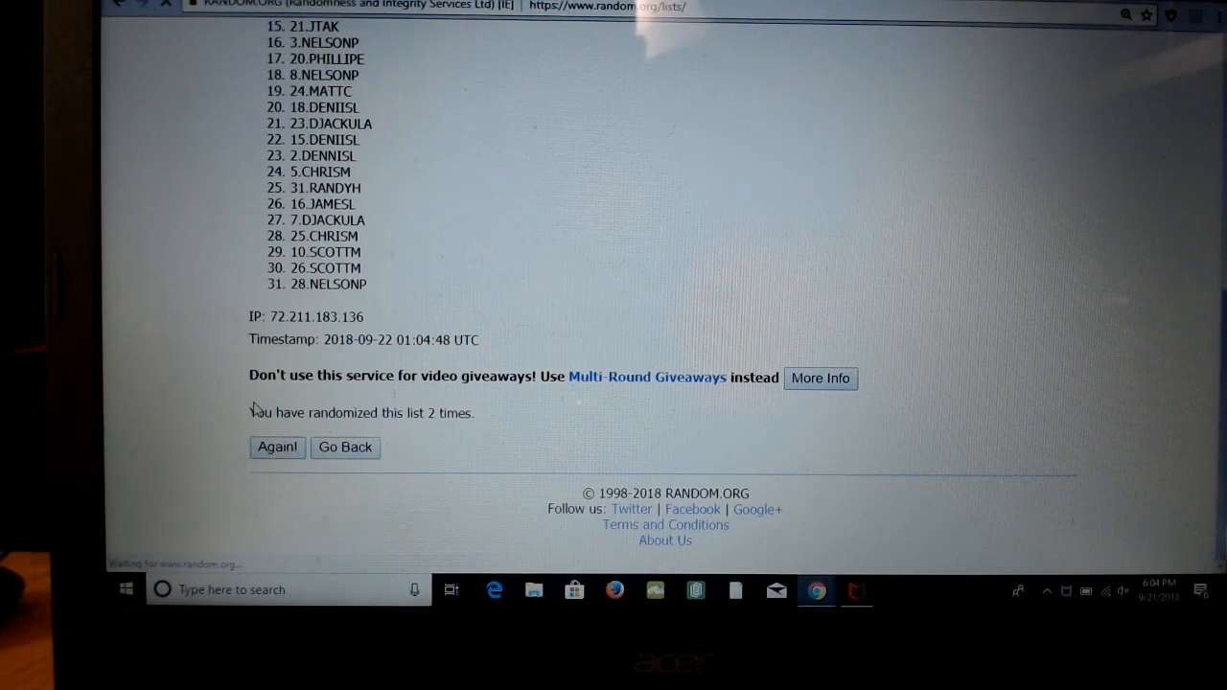
click(276, 448)
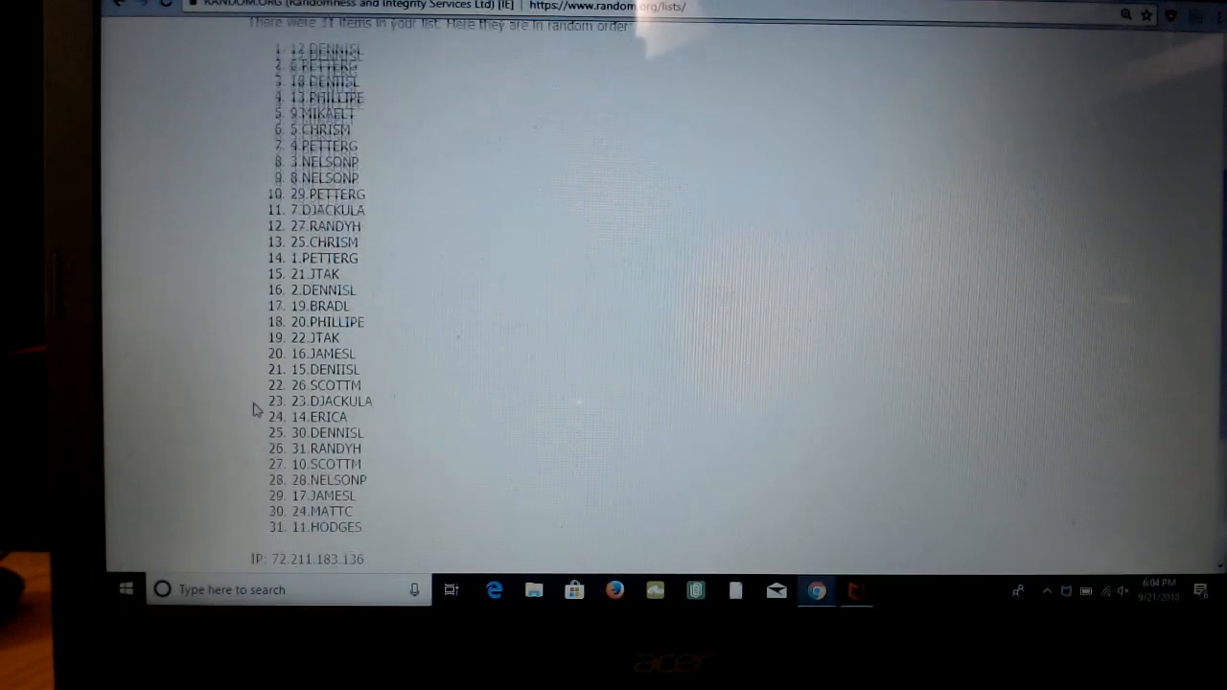
scroll(down, 3)
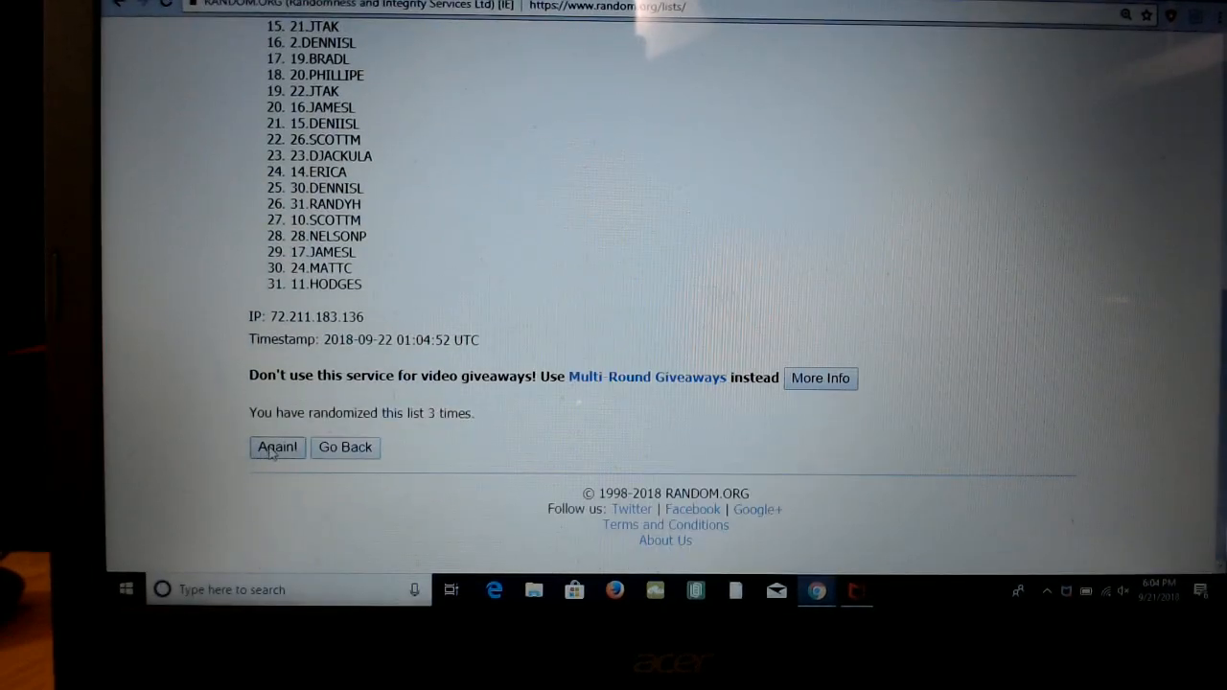
click(276, 449)
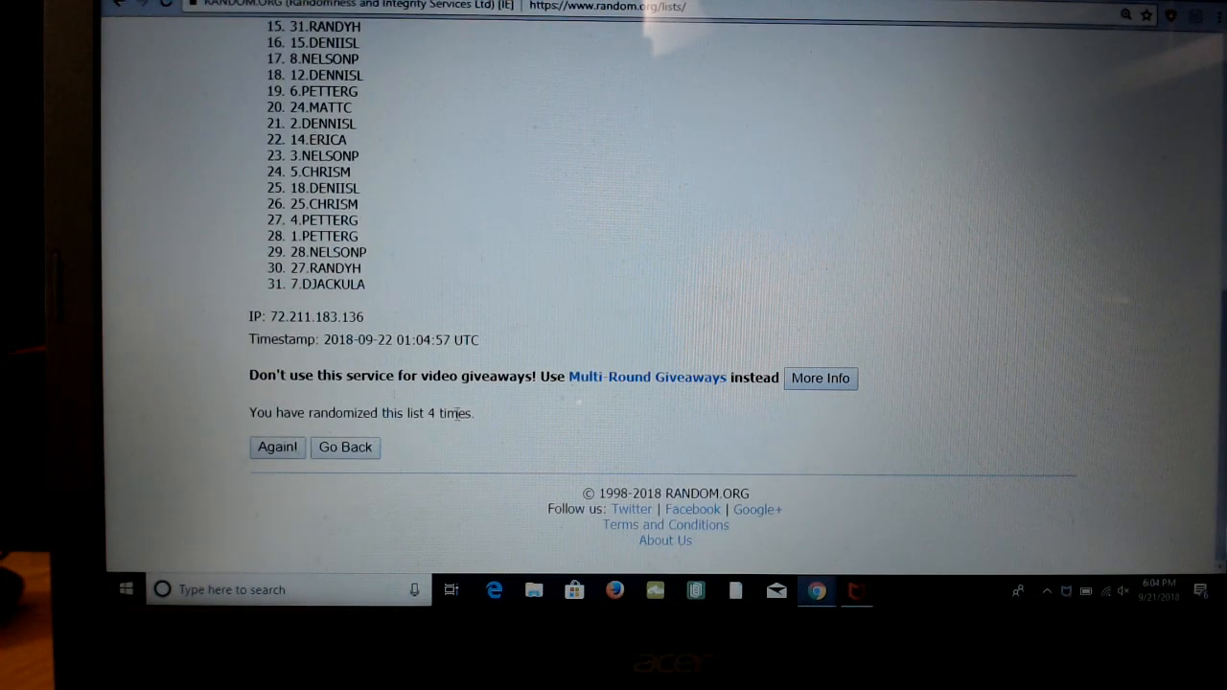
mouse_move(487, 289)
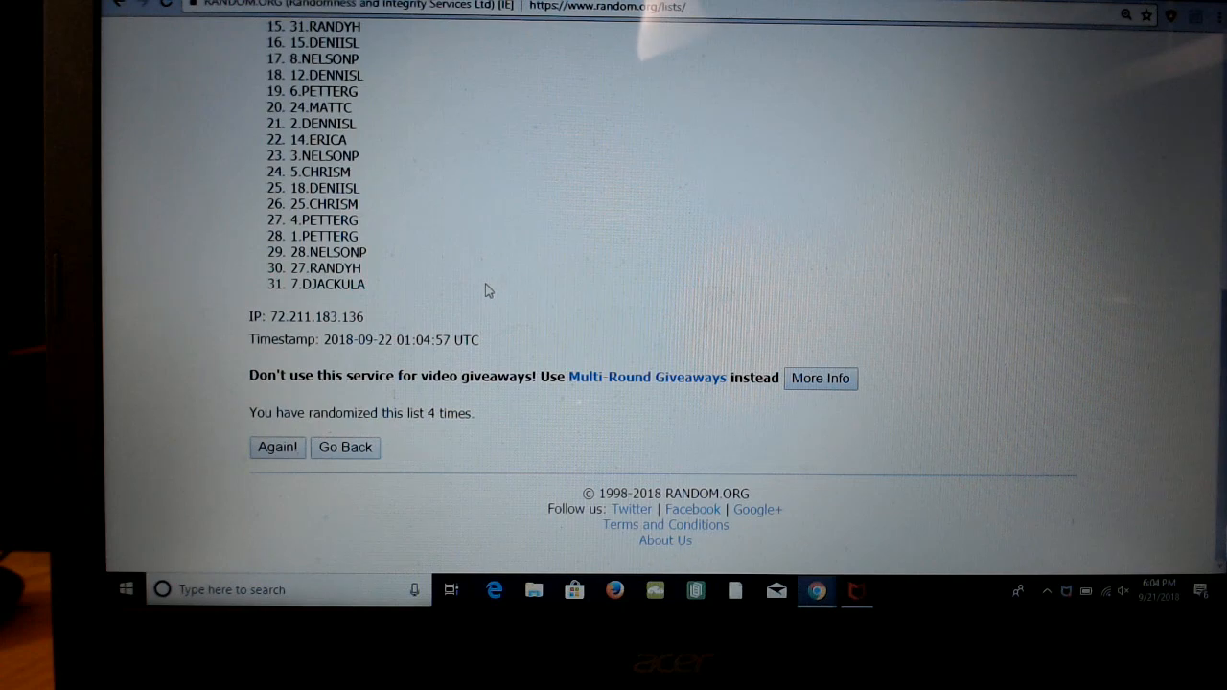
click(276, 448)
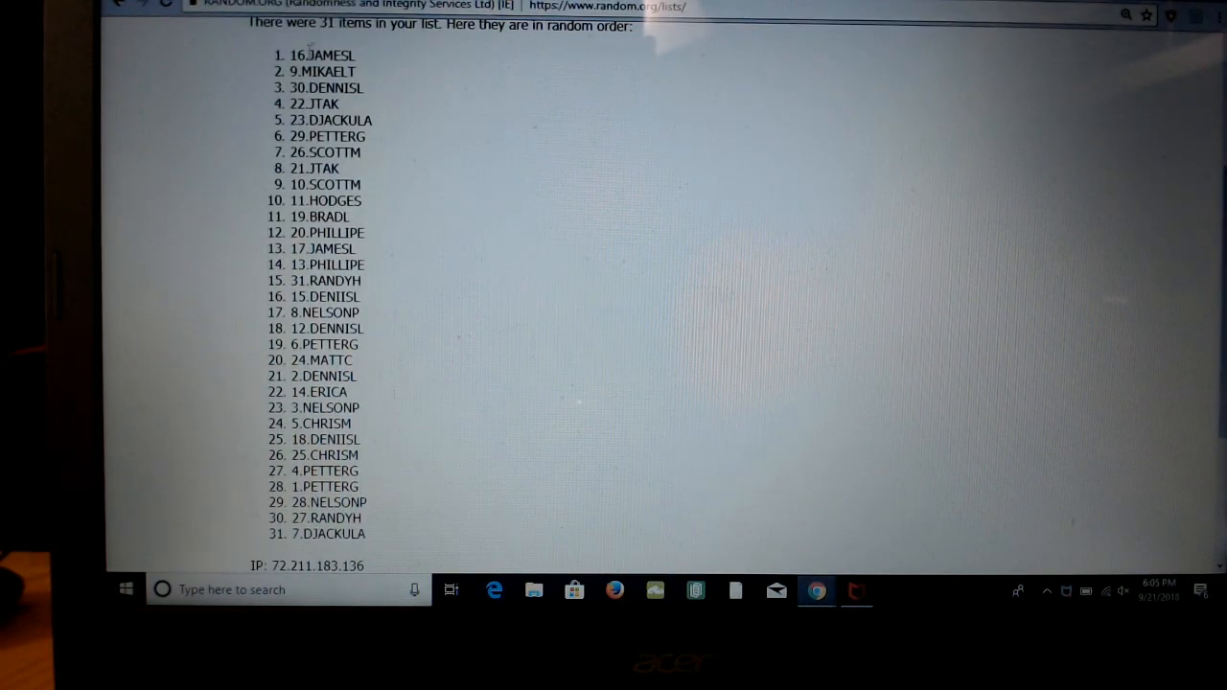
Select all 31 shuffled names and copy them
drag(308, 53, 334, 279)
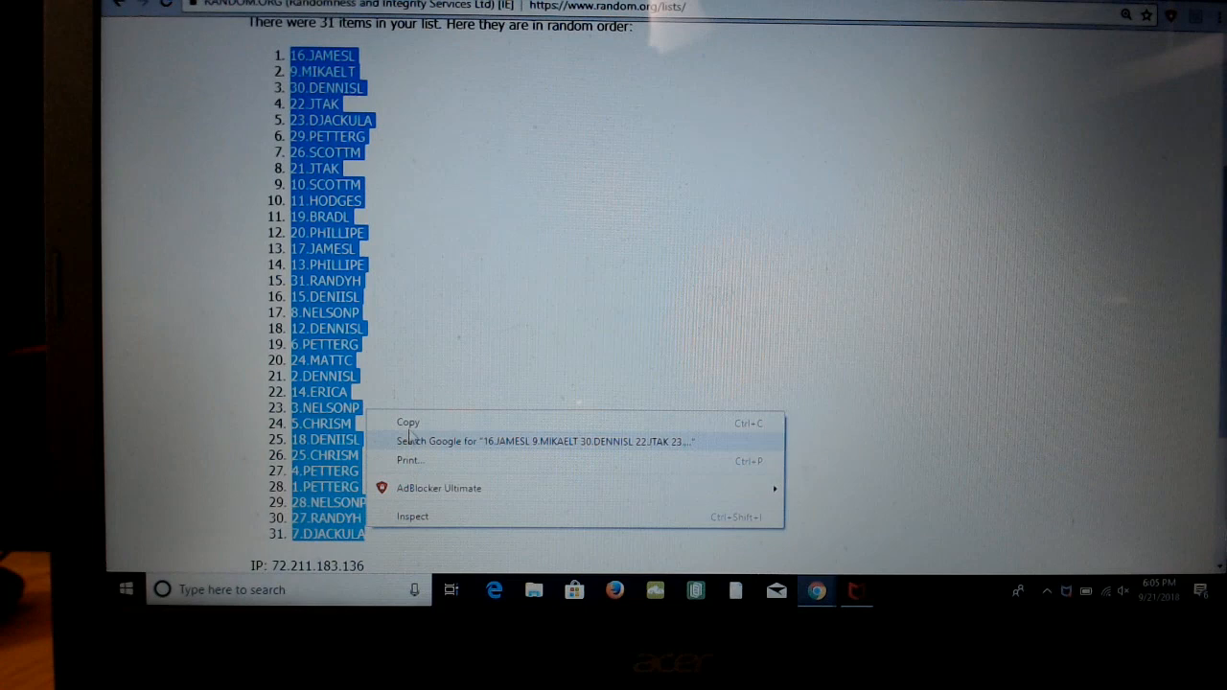
click(563, 66)
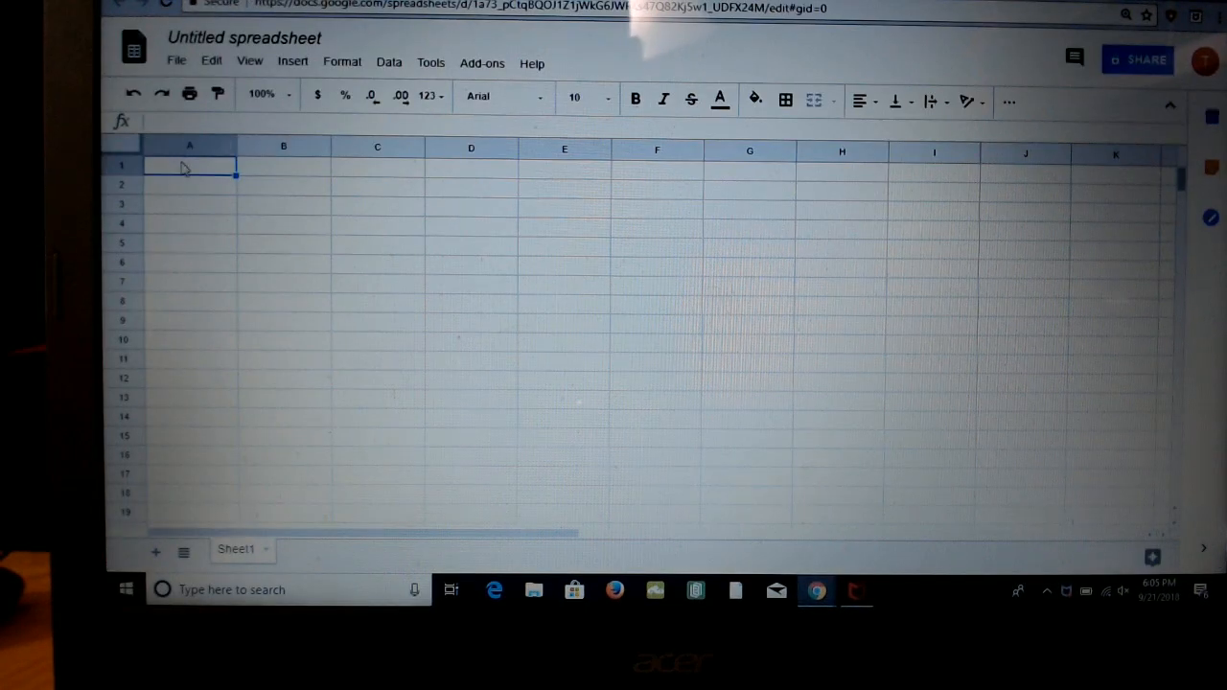
Paste the shuffled names into cell A1 and return to the RANDOM.ORG results
right_click(188, 167)
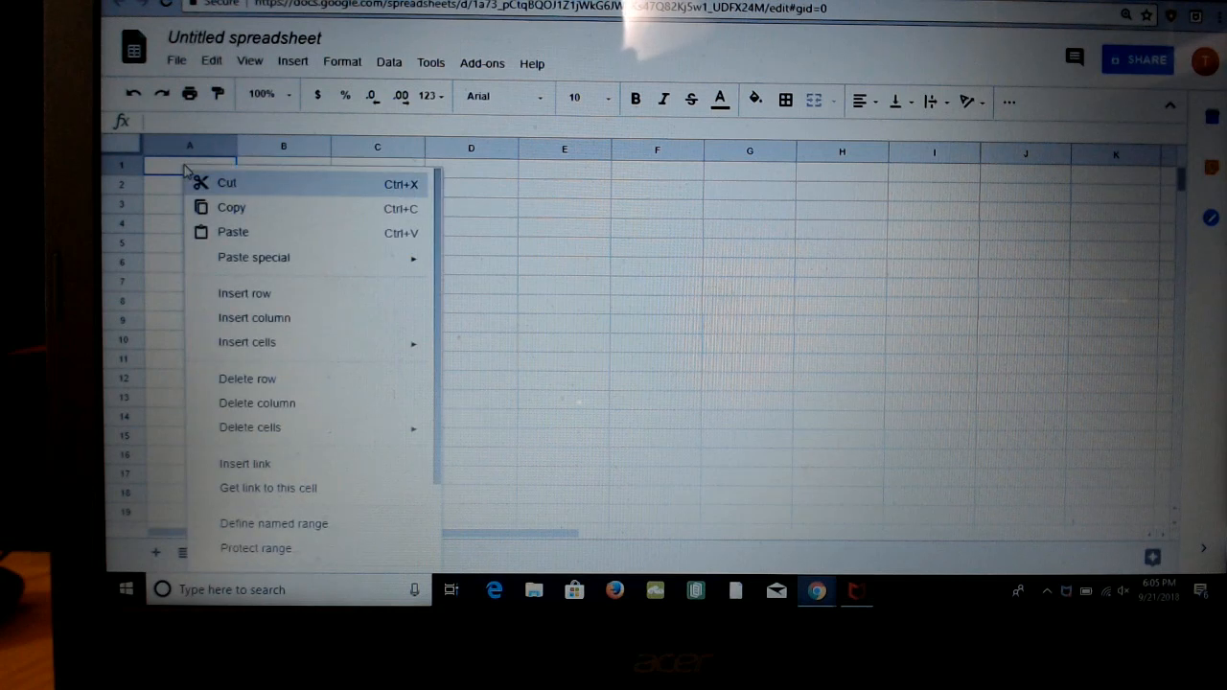
mouse_move(234, 232)
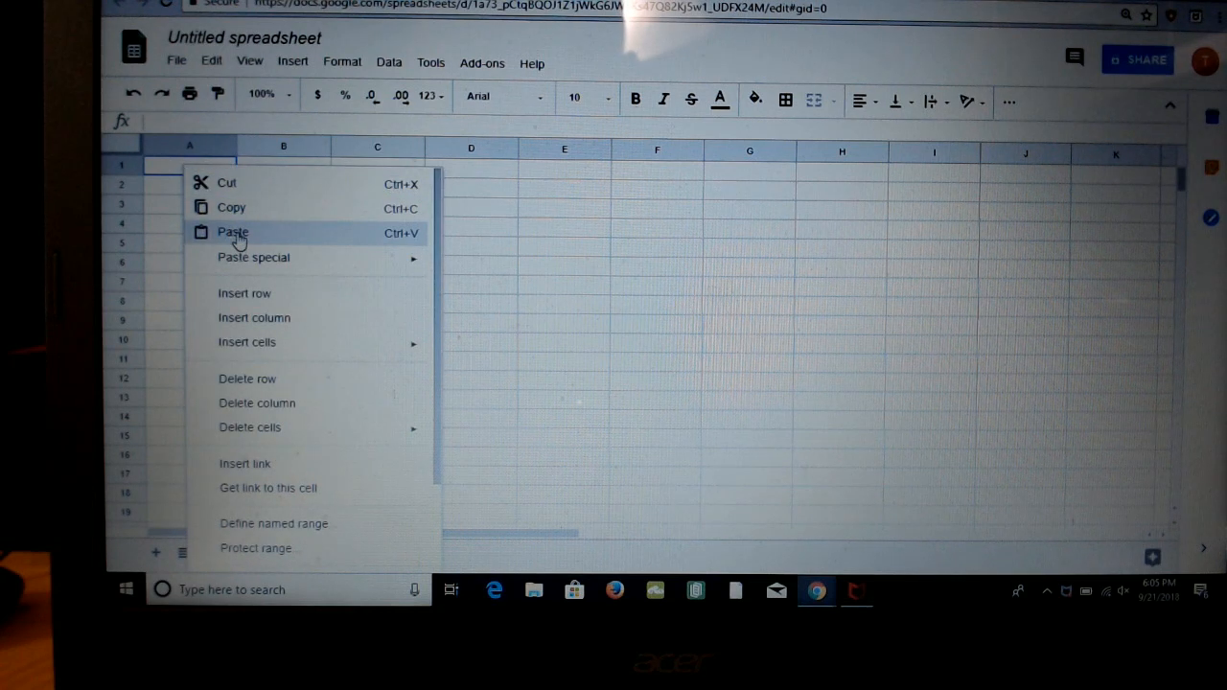
click(232, 232)
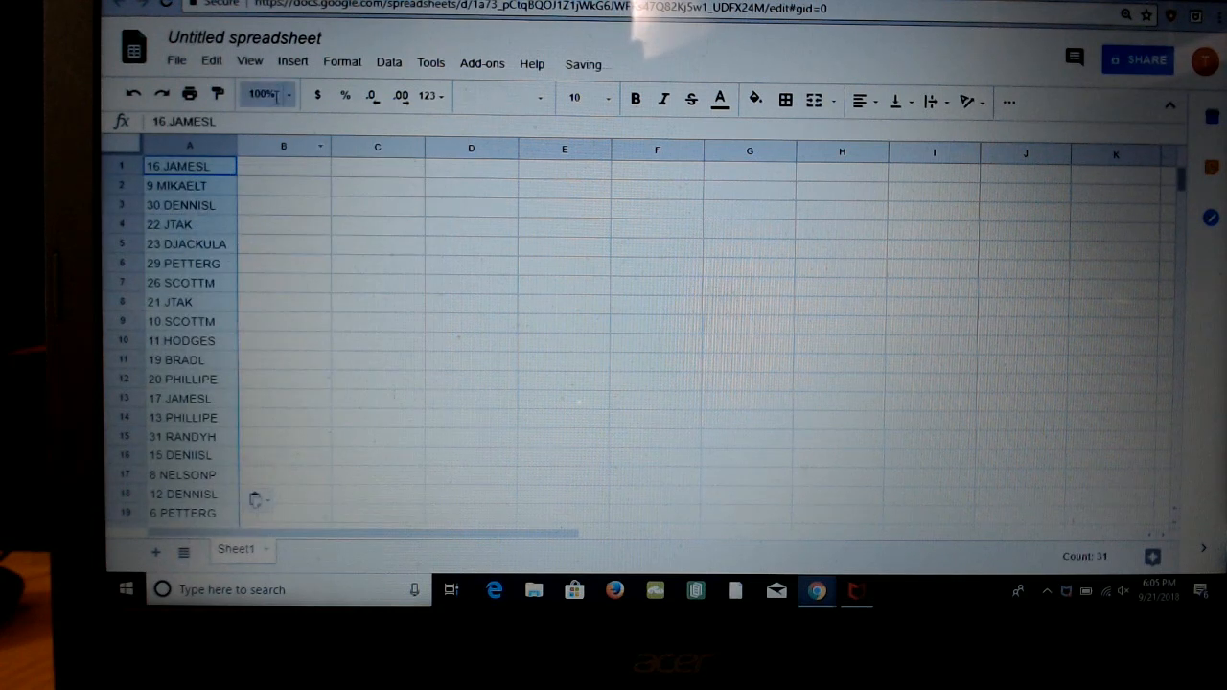
click(283, 165)
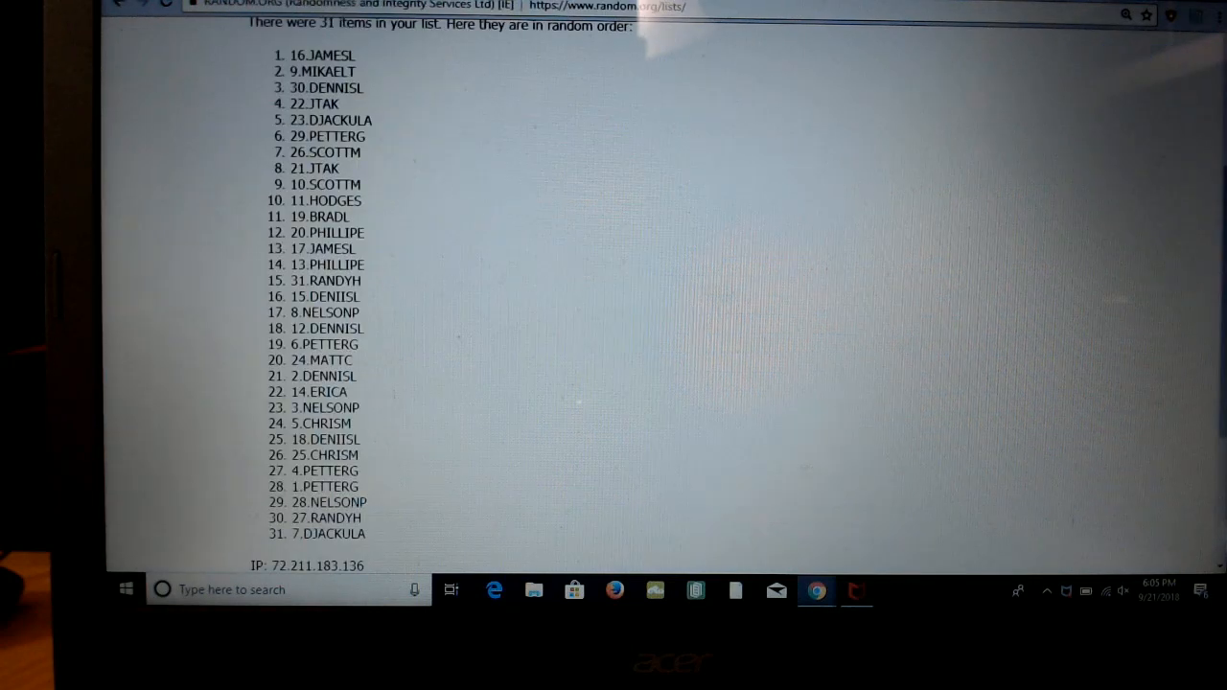
Go back to the team entry form and randomize the 31 hockey teams several times
click(117, 4)
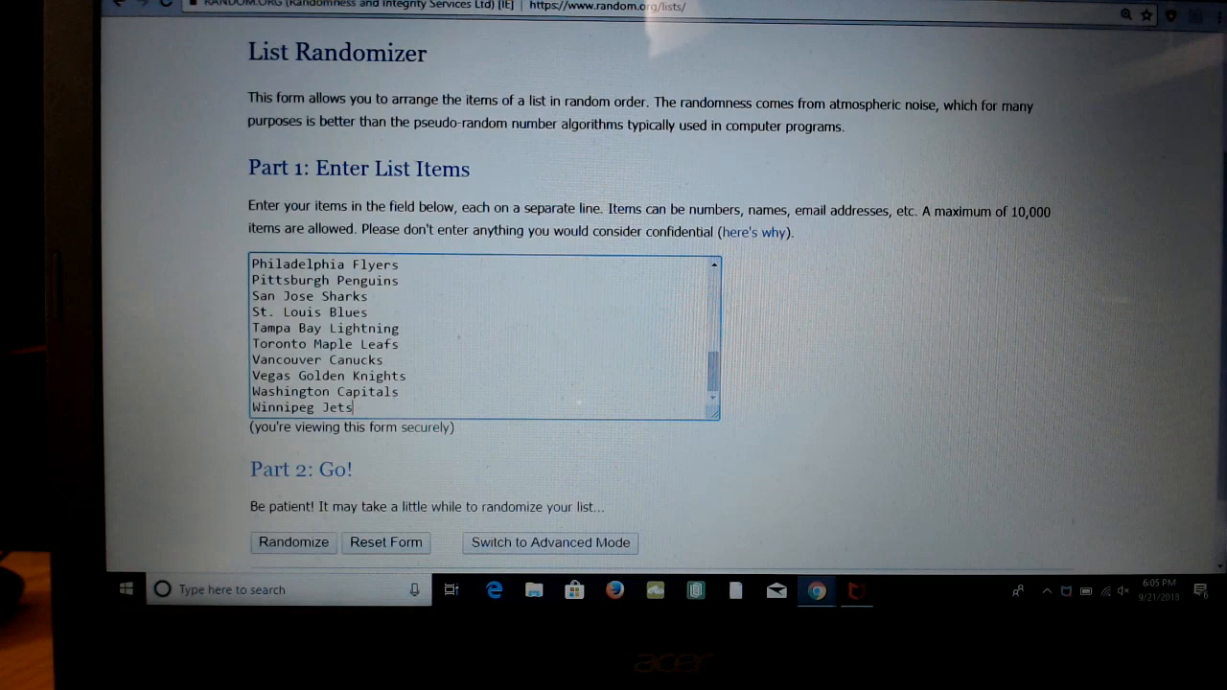
scroll(down, 3)
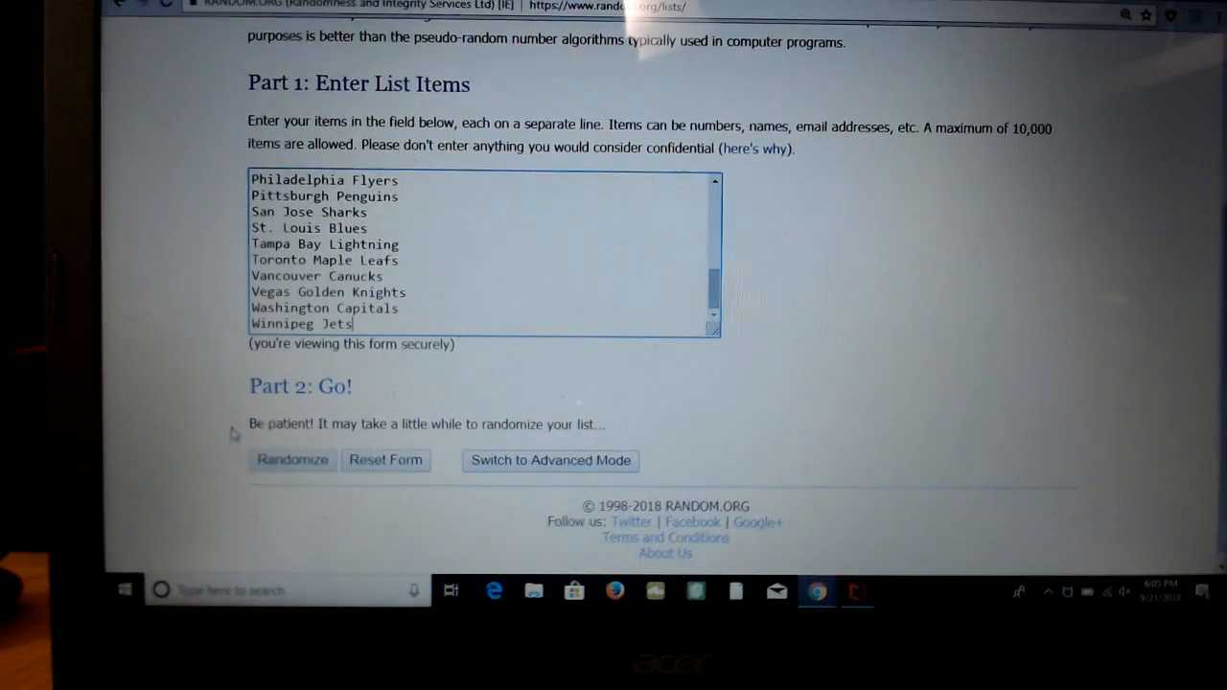
click(291, 460)
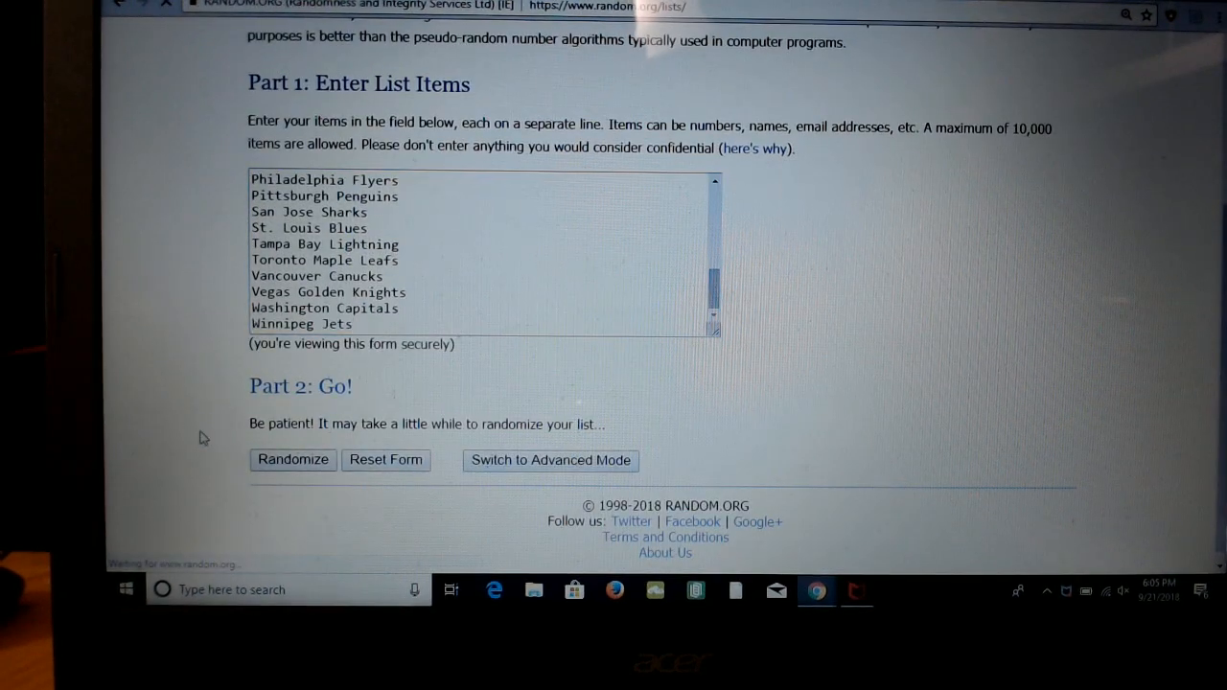
click(292, 460)
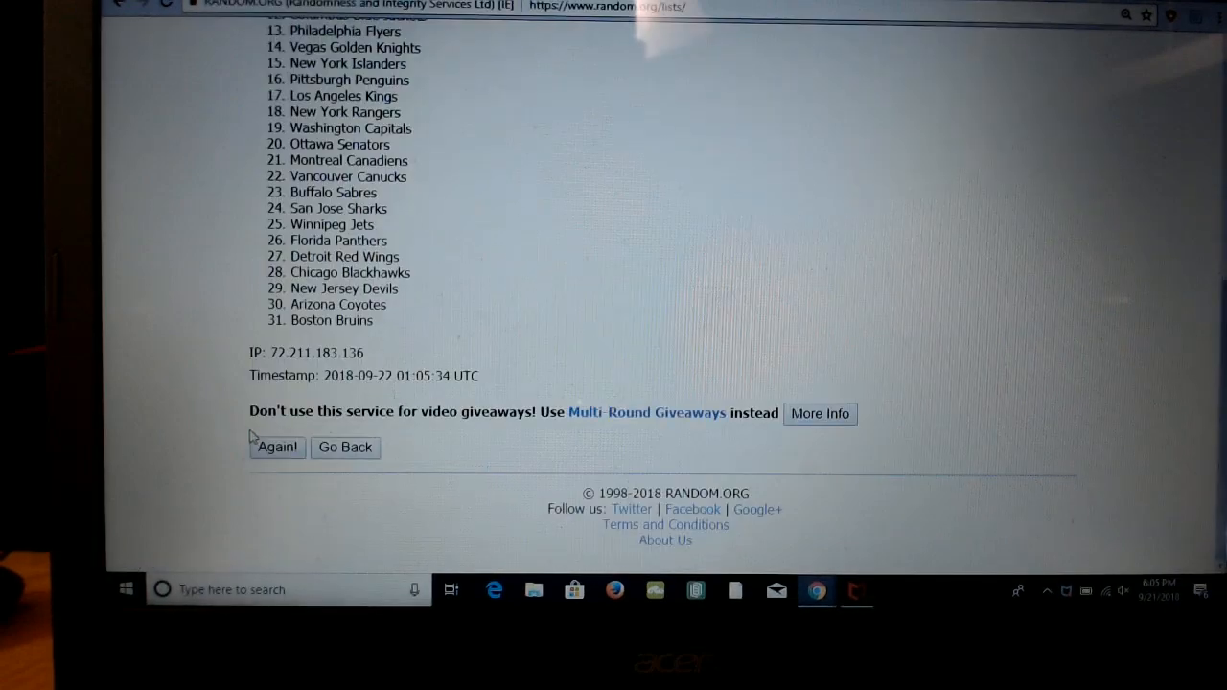
click(276, 447)
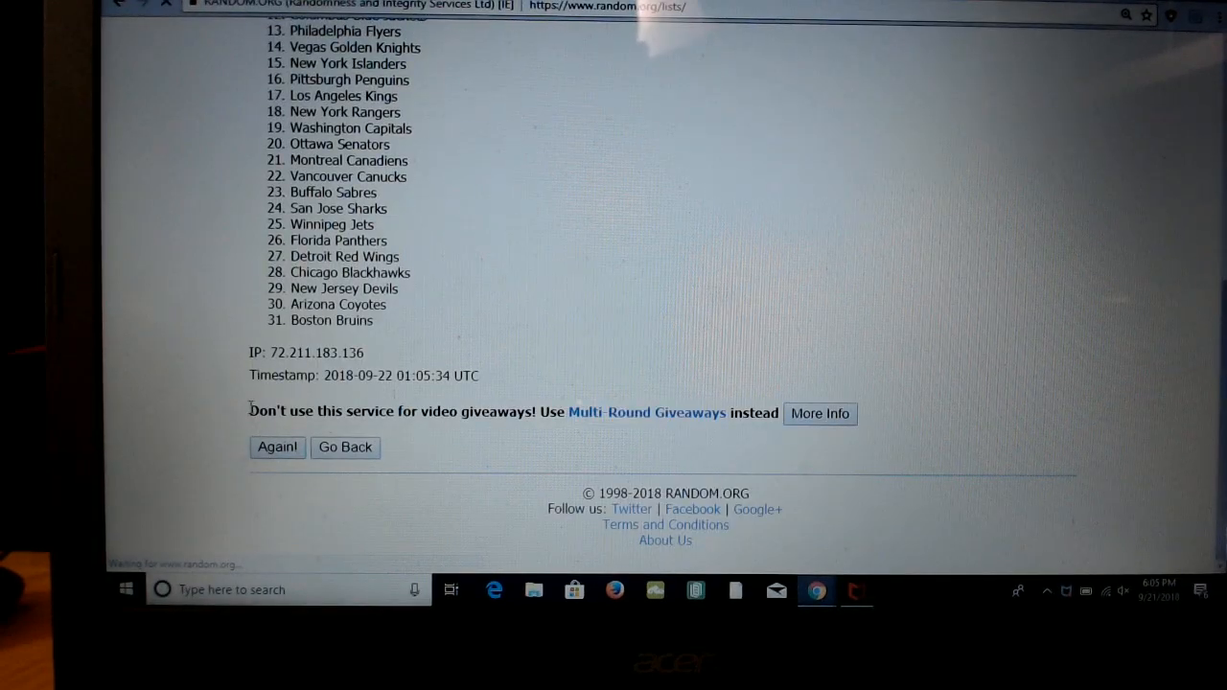
click(276, 449)
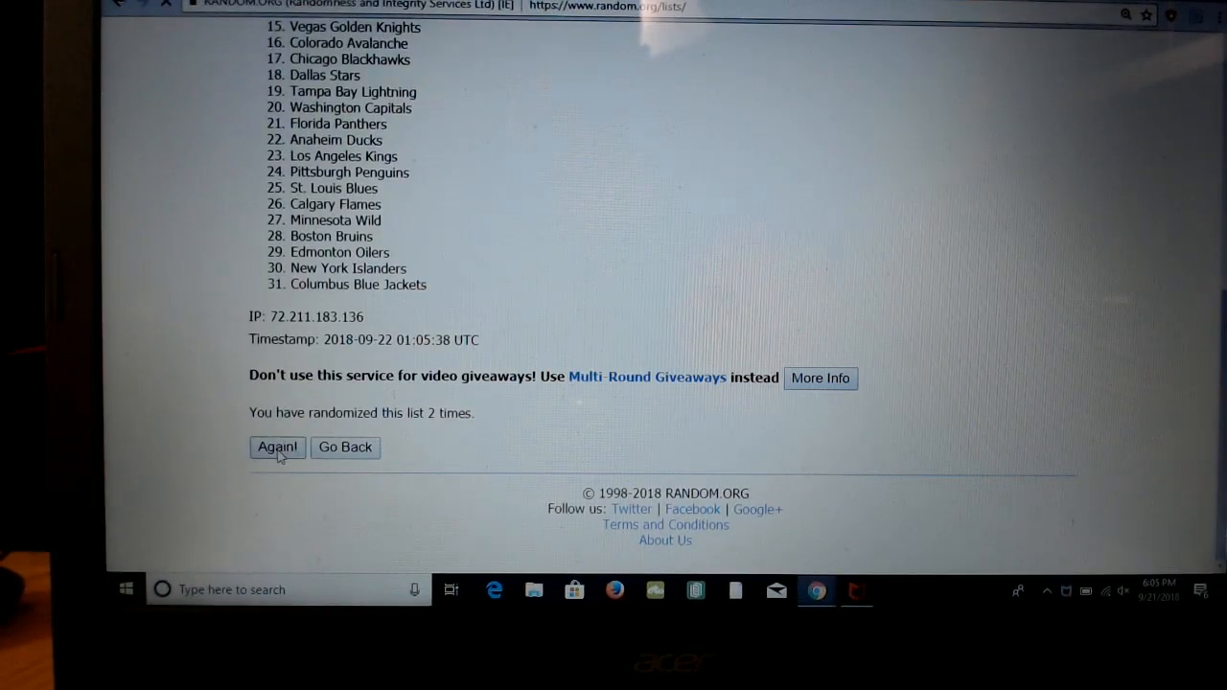
click(276, 448)
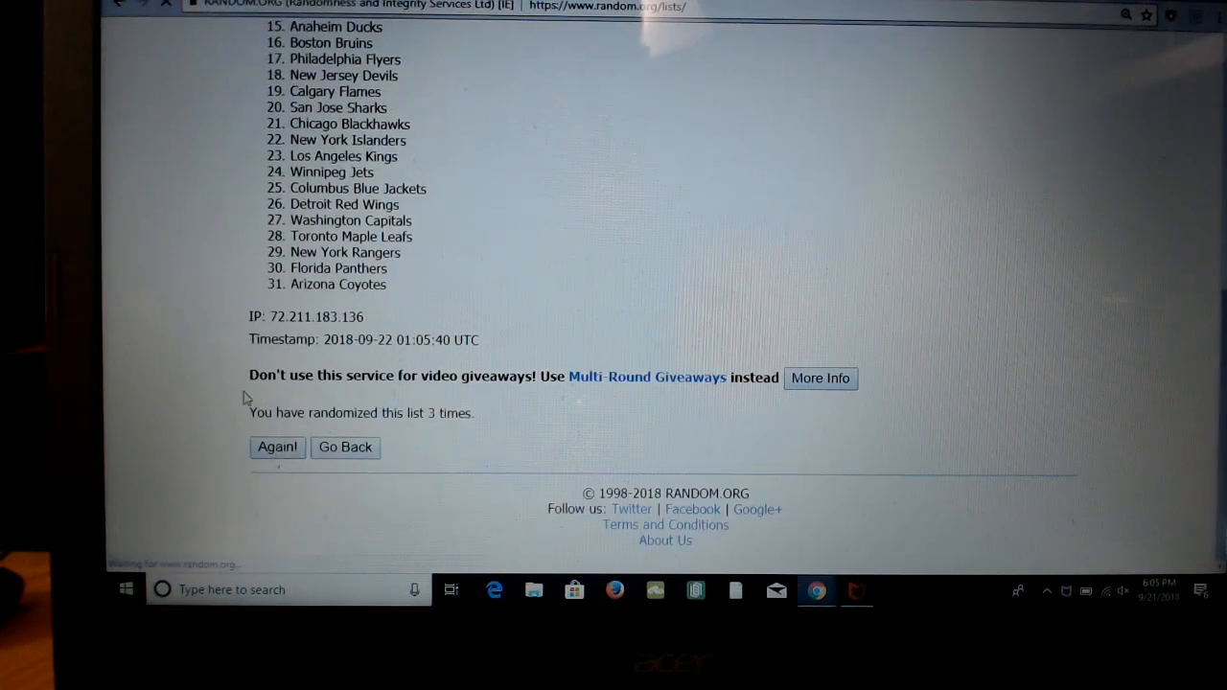
click(276, 447)
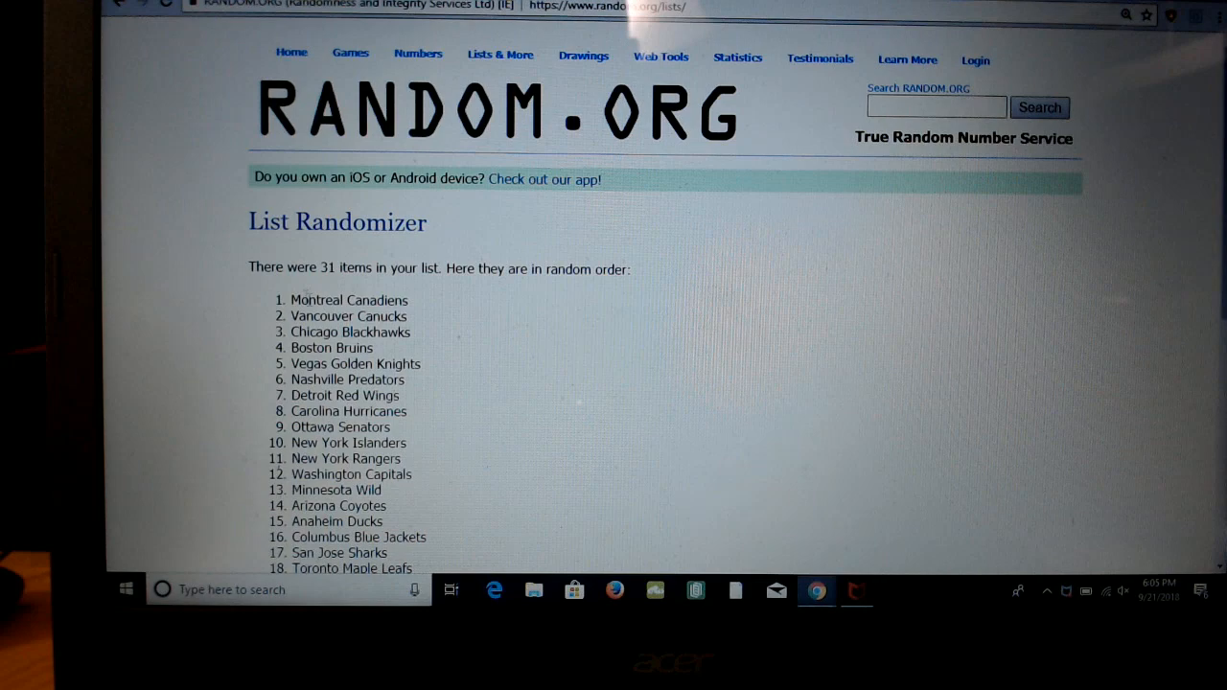
scroll(down, 3)
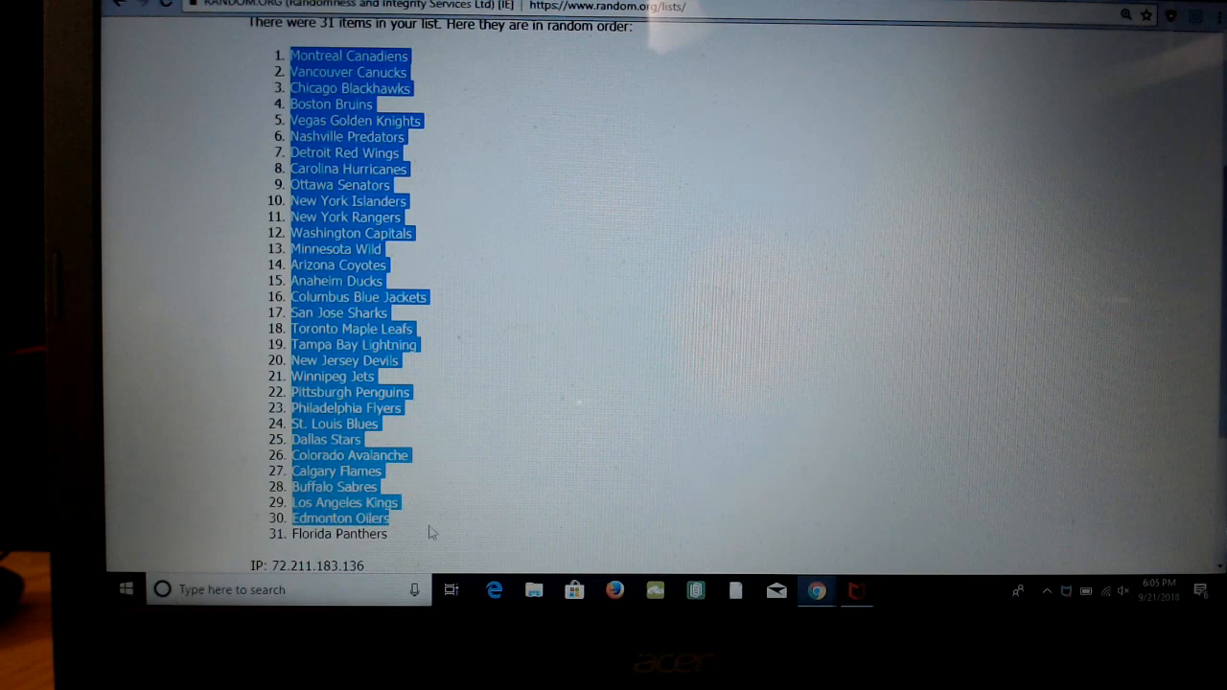
Copy the selected shuffled team list
right_click(431, 533)
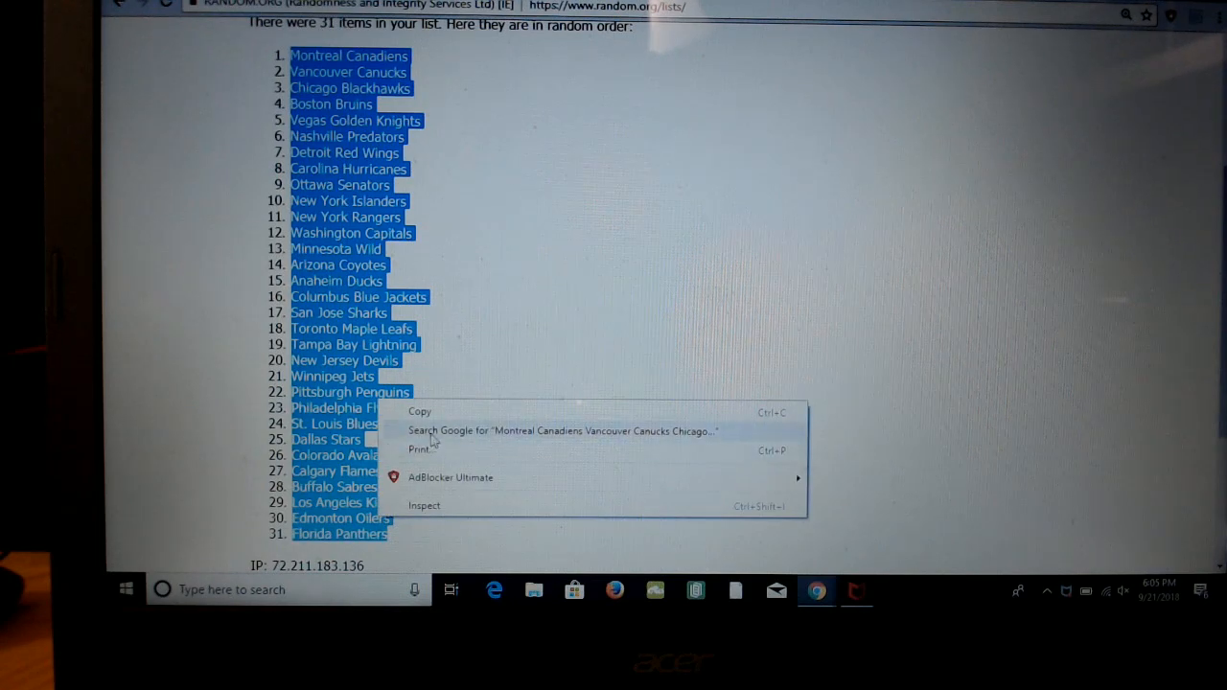
click(425, 418)
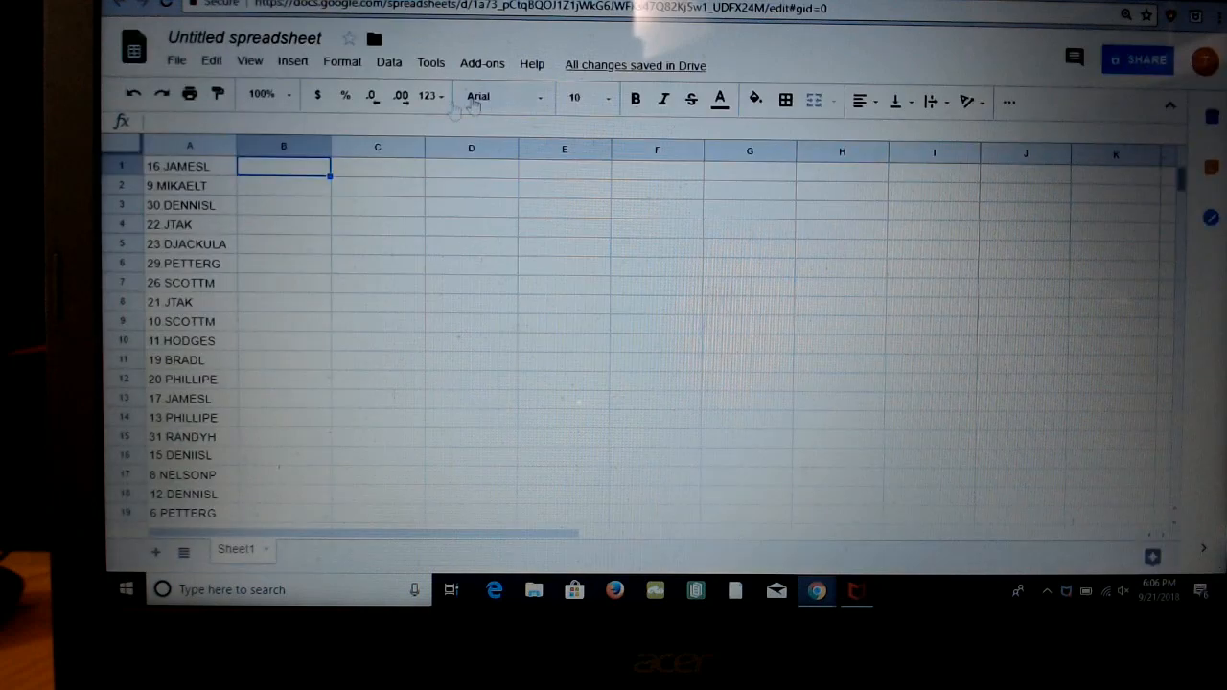
Paste the shuffled hockey teams into cell B1 beside the participant names
right_click(283, 165)
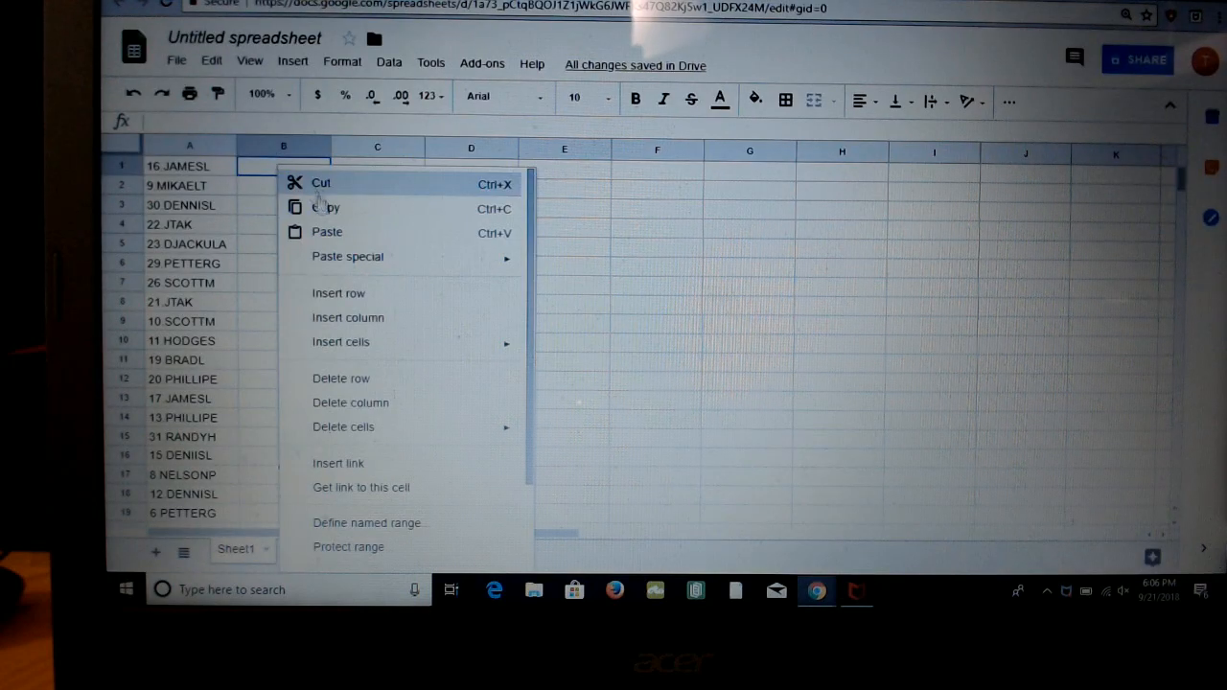
click(326, 230)
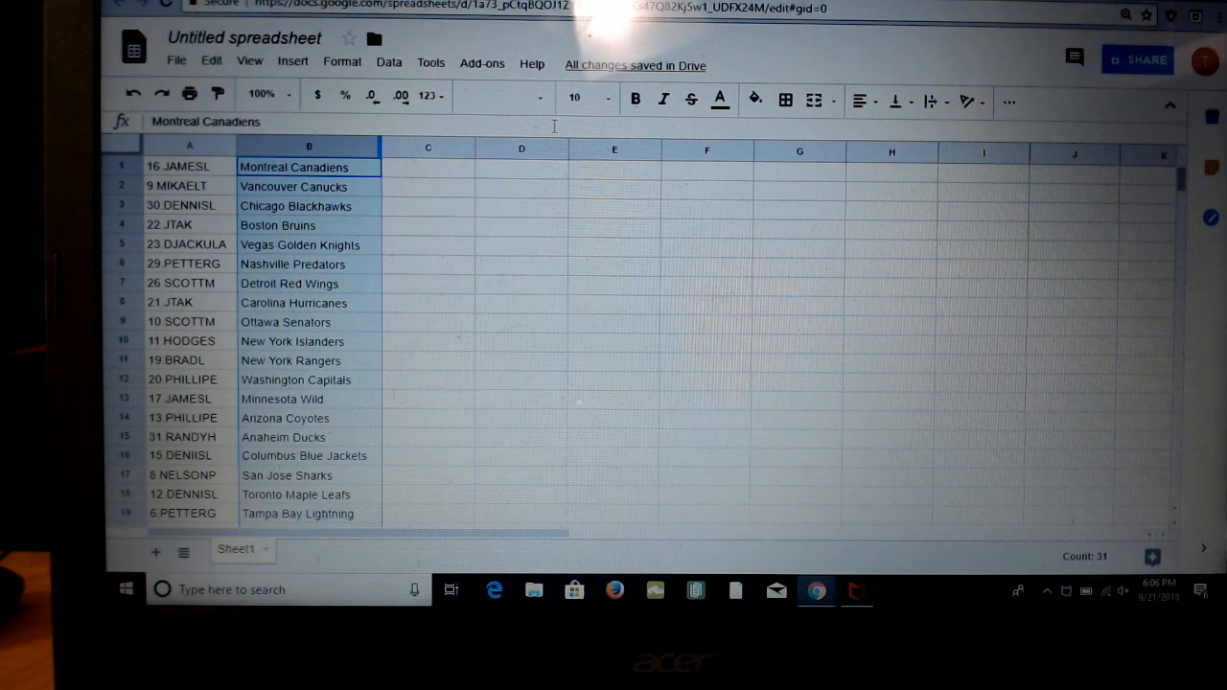
scroll(down, 3)
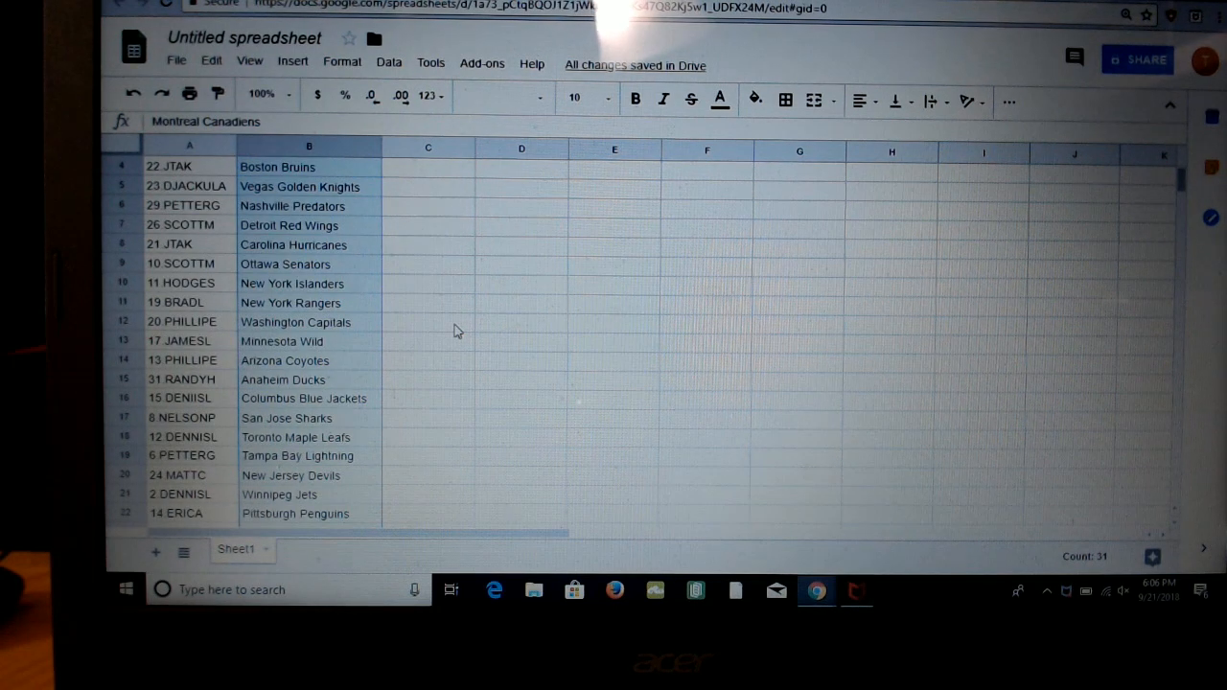
scroll(down, 3)
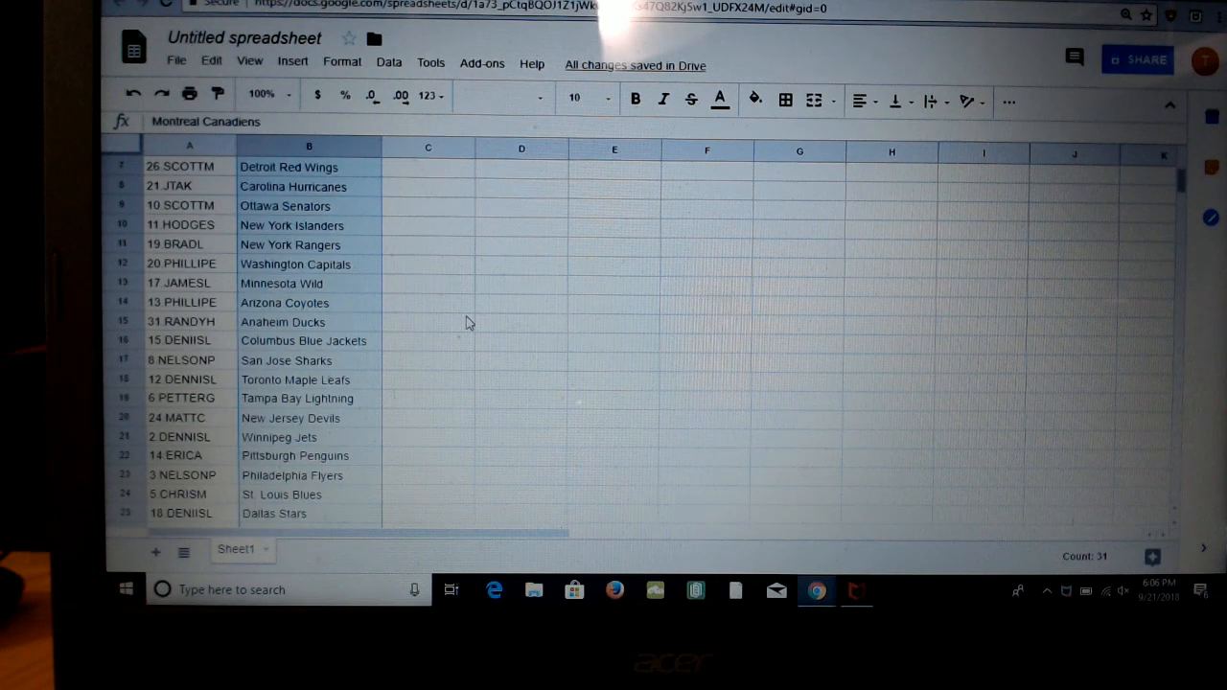
scroll(down, 3)
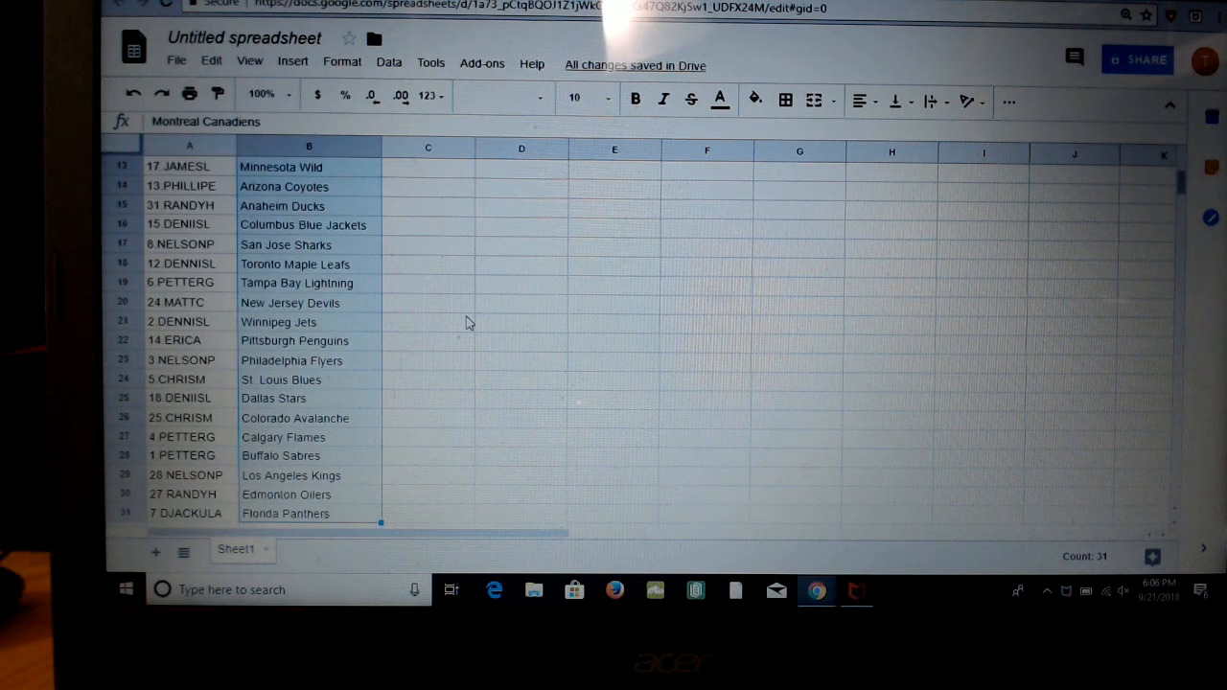
scroll(down, 3)
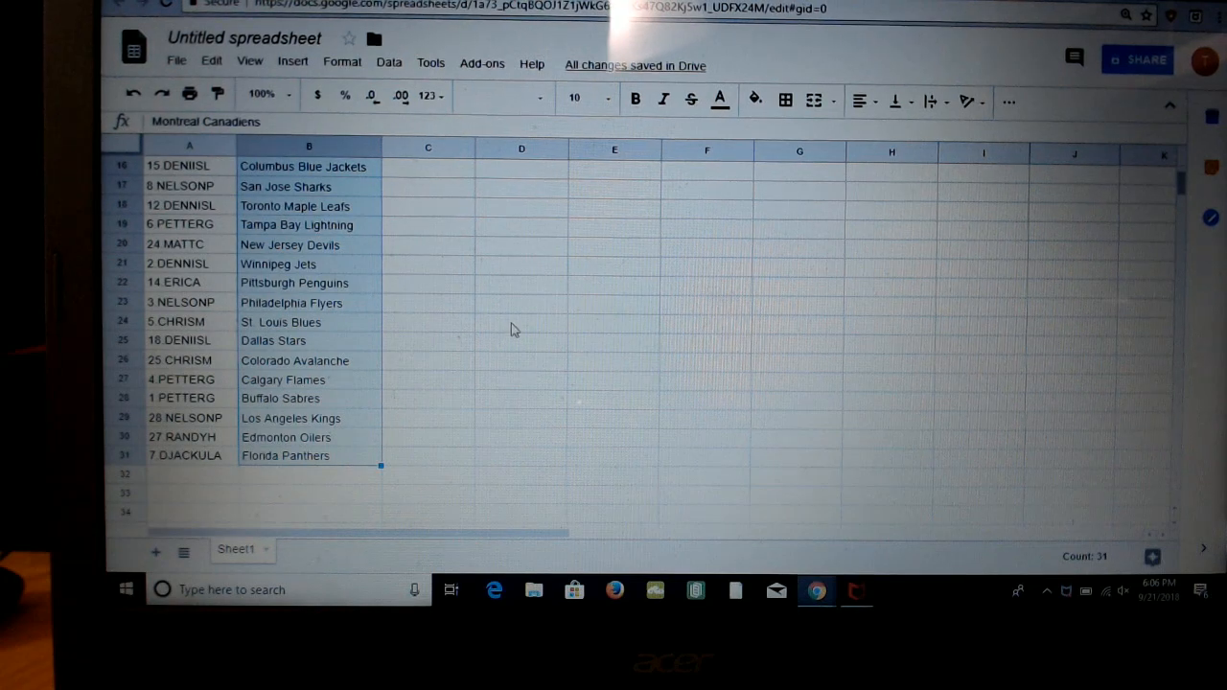
scroll(up, 3)
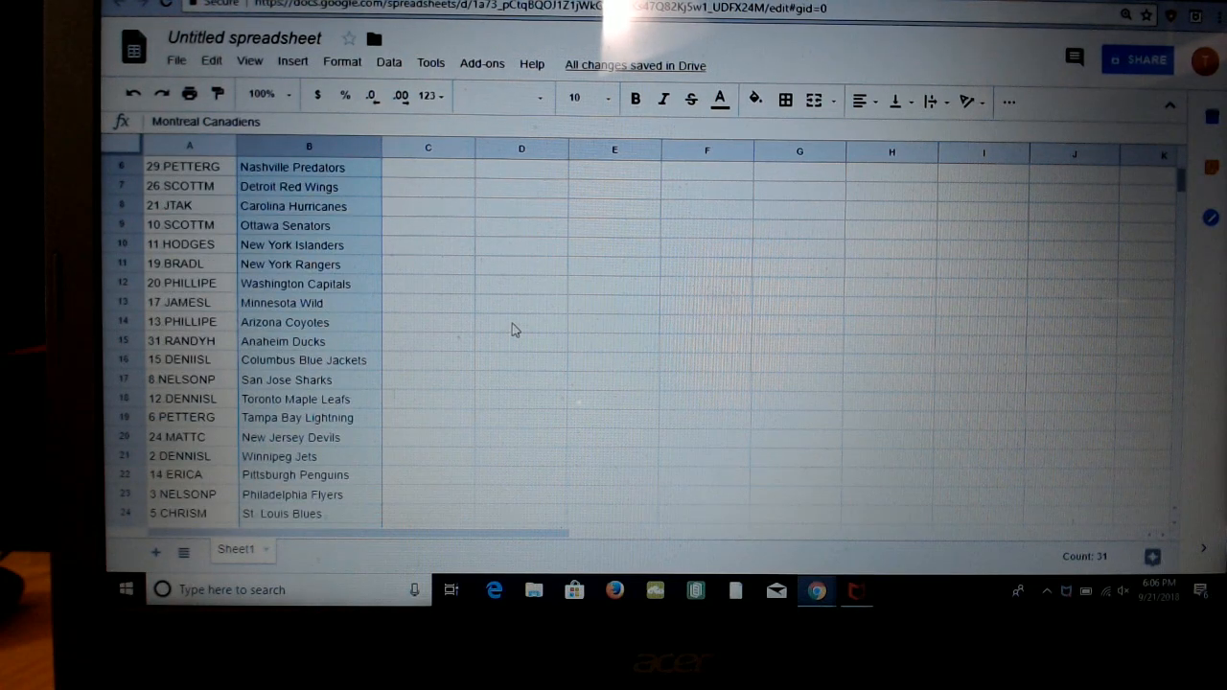